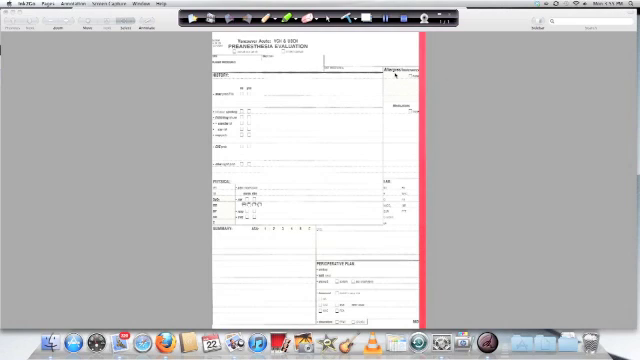
mouse_move(326, 123)
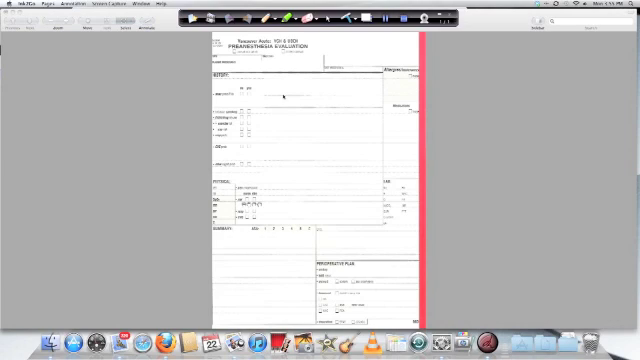
mouse_move(470, 57)
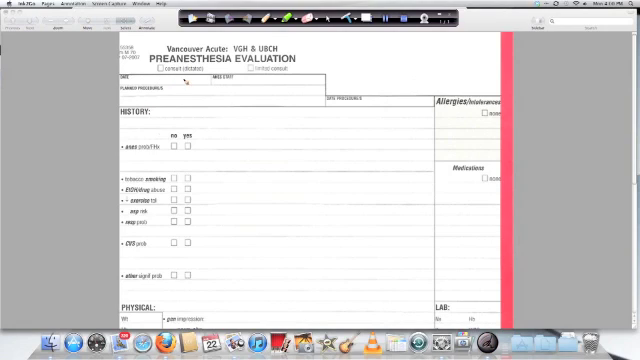
mouse_move(250, 85)
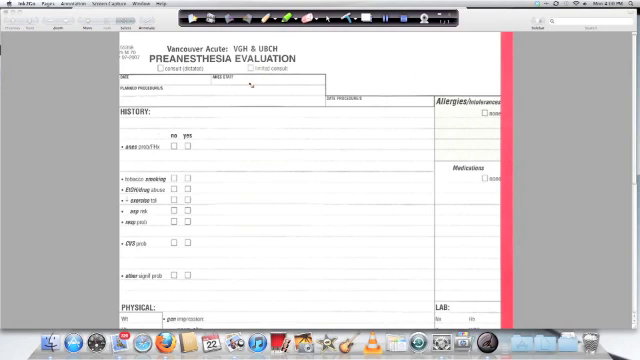
Scroll the preanesthesia form to show the header and History section at readable size.
scroll(down, 3)
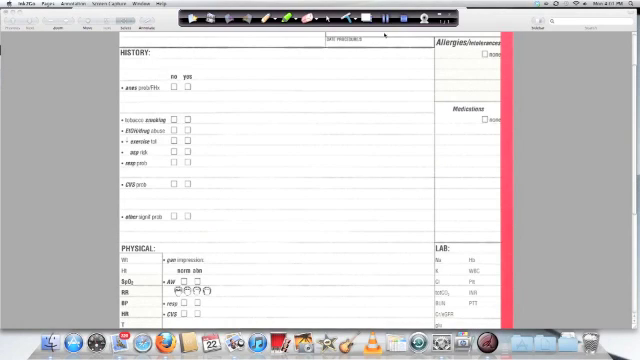
scroll(up, 3)
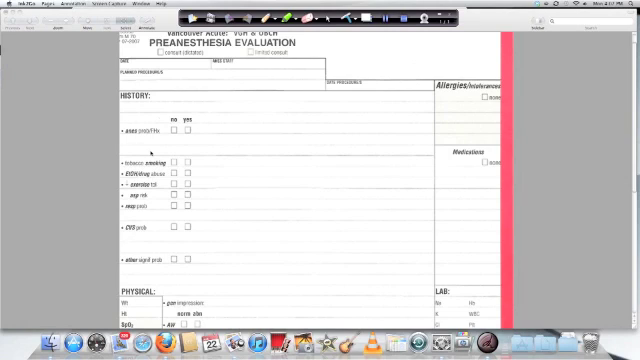
scroll(down, 3)
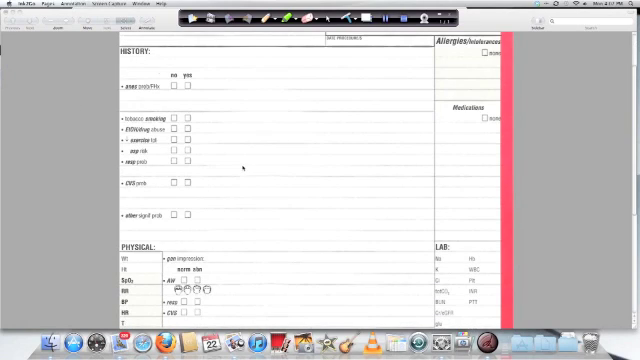
scroll(up, 3)
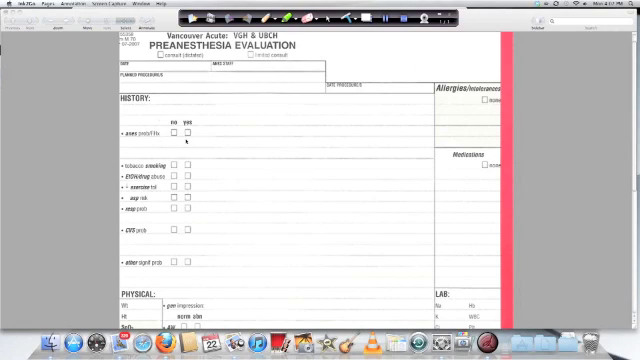
click(187, 131)
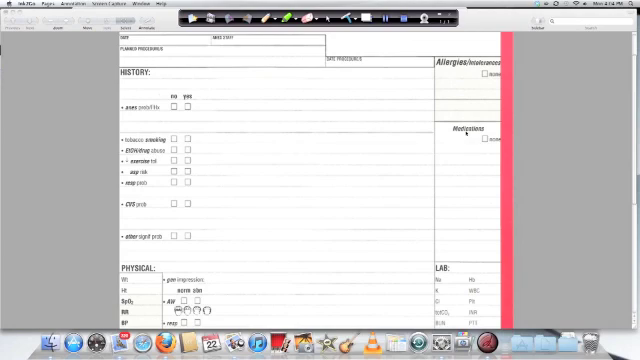
mouse_move(452, 192)
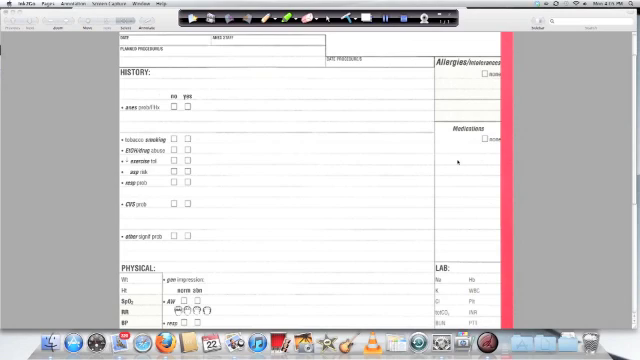
mouse_move(392, 112)
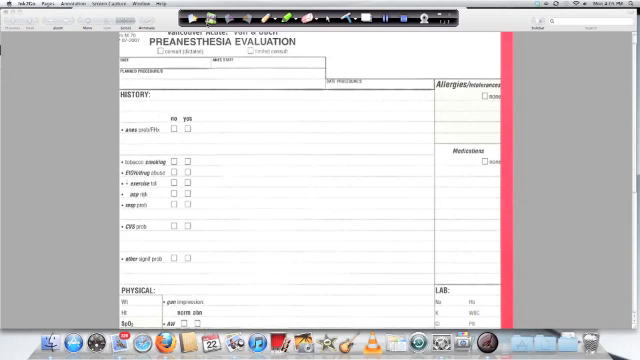
scroll(down, 3)
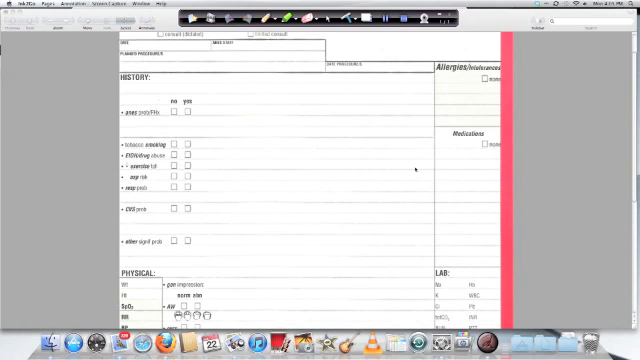
scroll(down, 3)
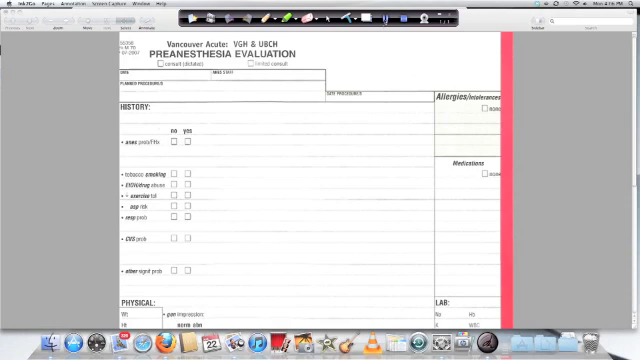
scroll(down, 3)
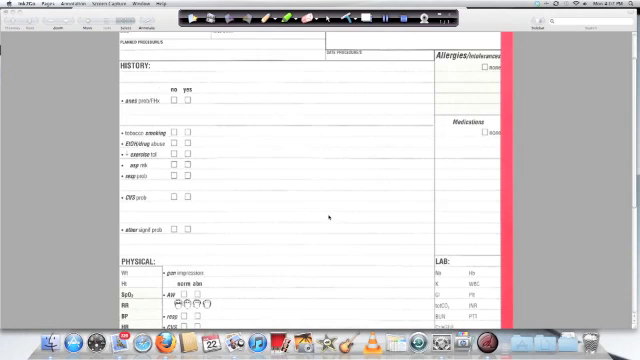
scroll(down, 3)
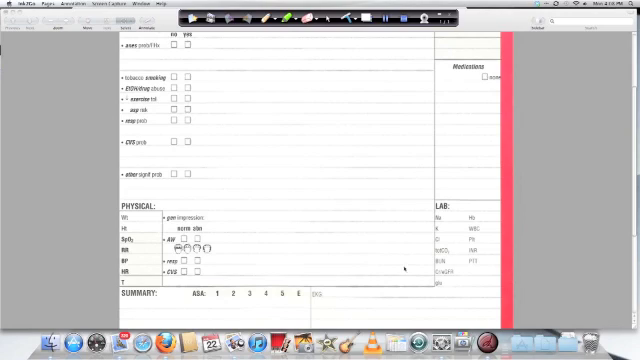
mouse_move(550, 188)
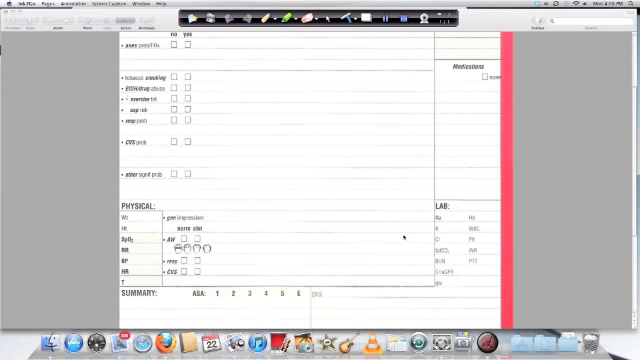
mouse_move(310, 227)
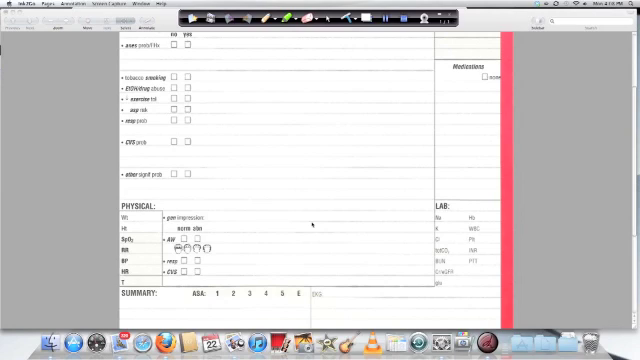
scroll(up, 3)
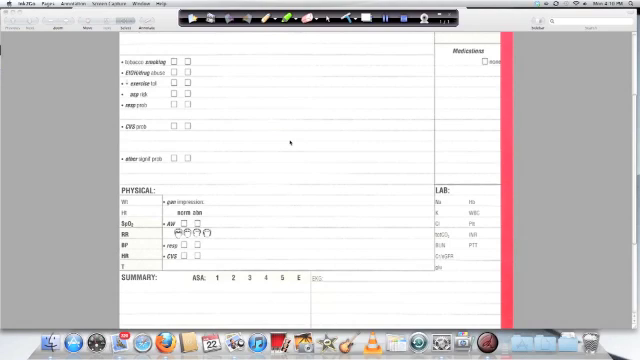
mouse_move(256, 192)
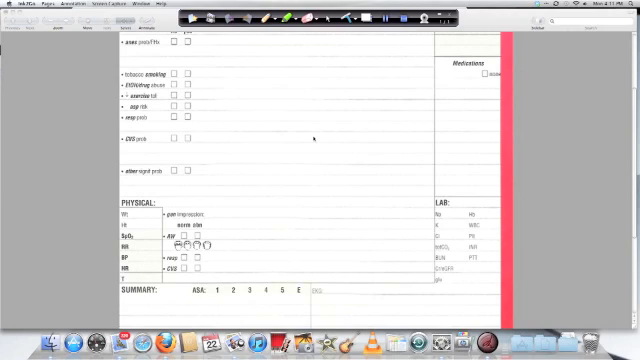
mouse_move(302, 173)
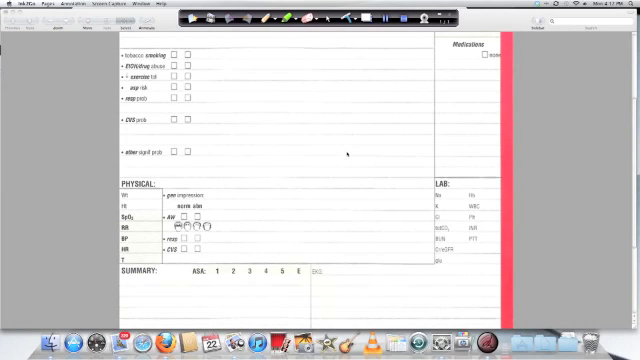
Scroll down past the Summary and EKG area to reach the Perioperative Plan.
scroll(down, 3)
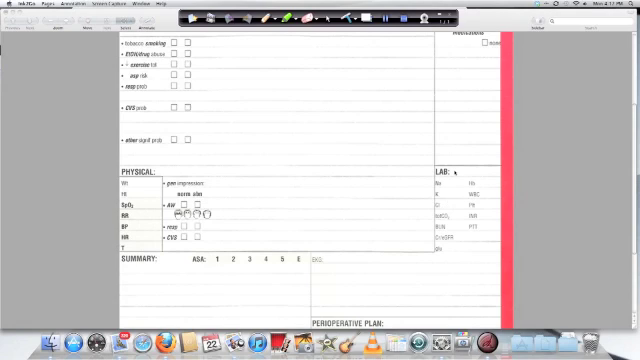
scroll(down, 3)
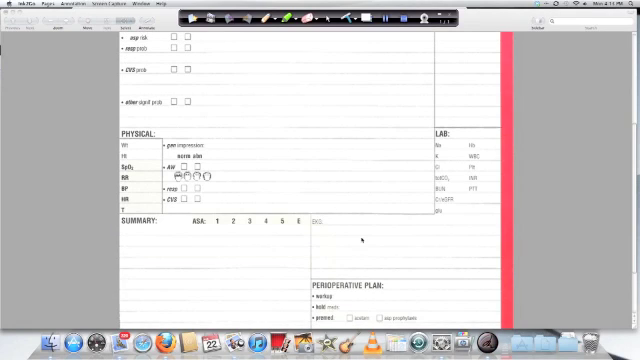
mouse_move(320, 158)
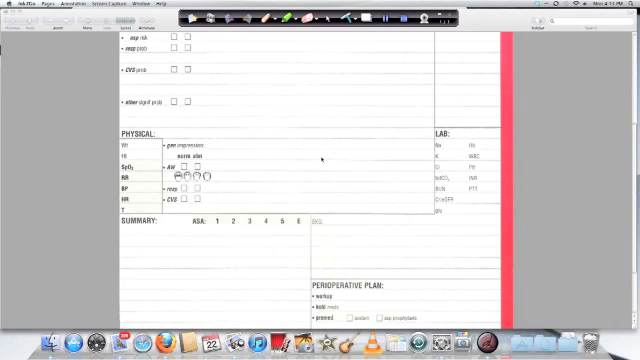
mouse_move(445, 280)
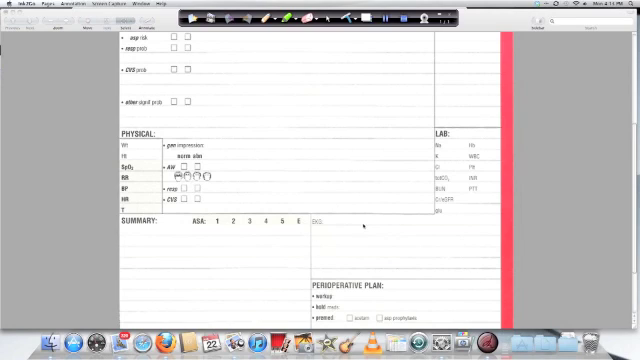
Scroll through the perioperative plan and disposition, then back up to the History checklist.
scroll(down, 3)
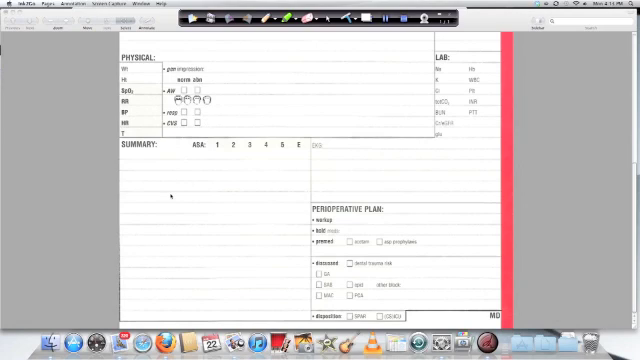
mouse_move(314, 157)
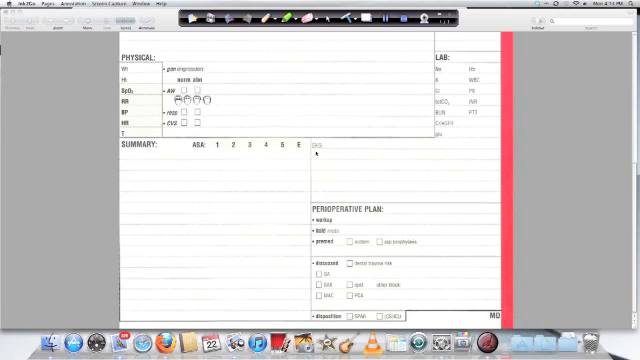
mouse_move(258, 160)
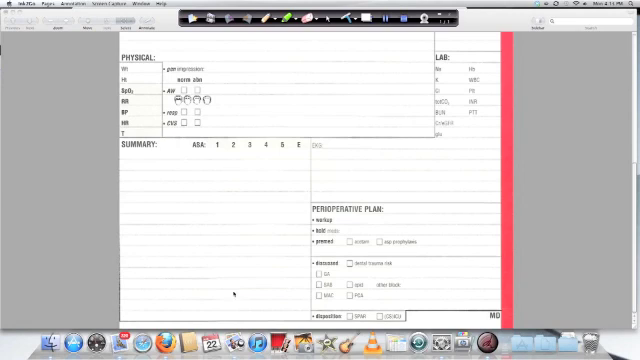
scroll(up, 3)
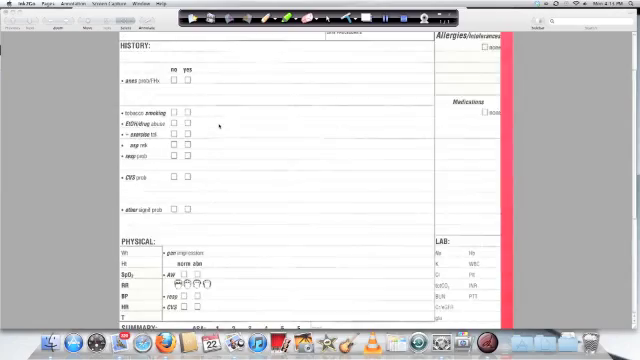